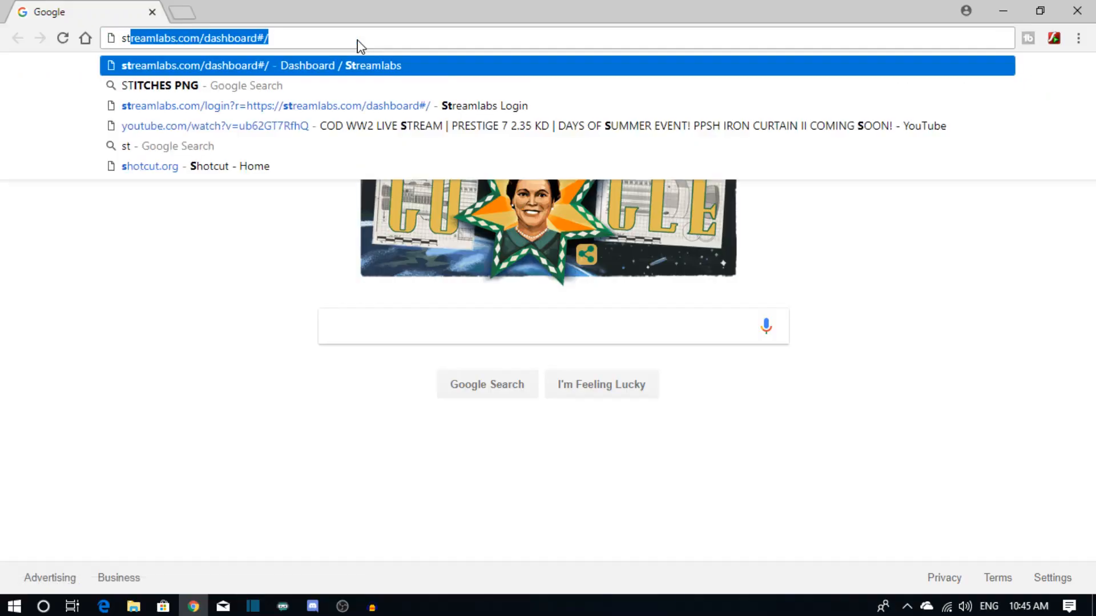
Go to the Streamlabs dashboard and start signing in with YouTube.
click(273, 105)
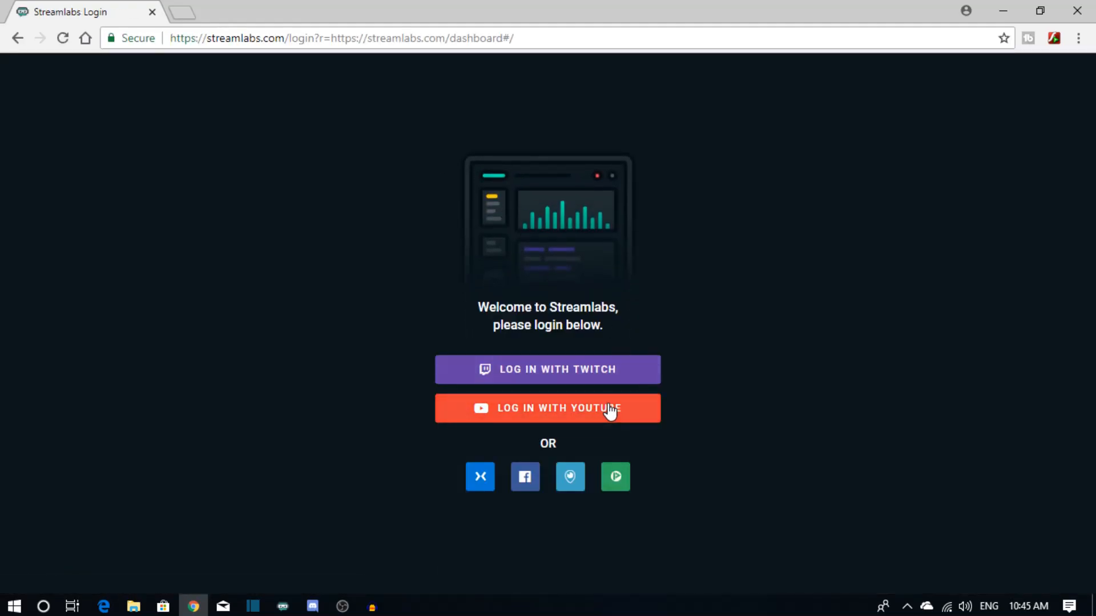
mouse_move(618, 418)
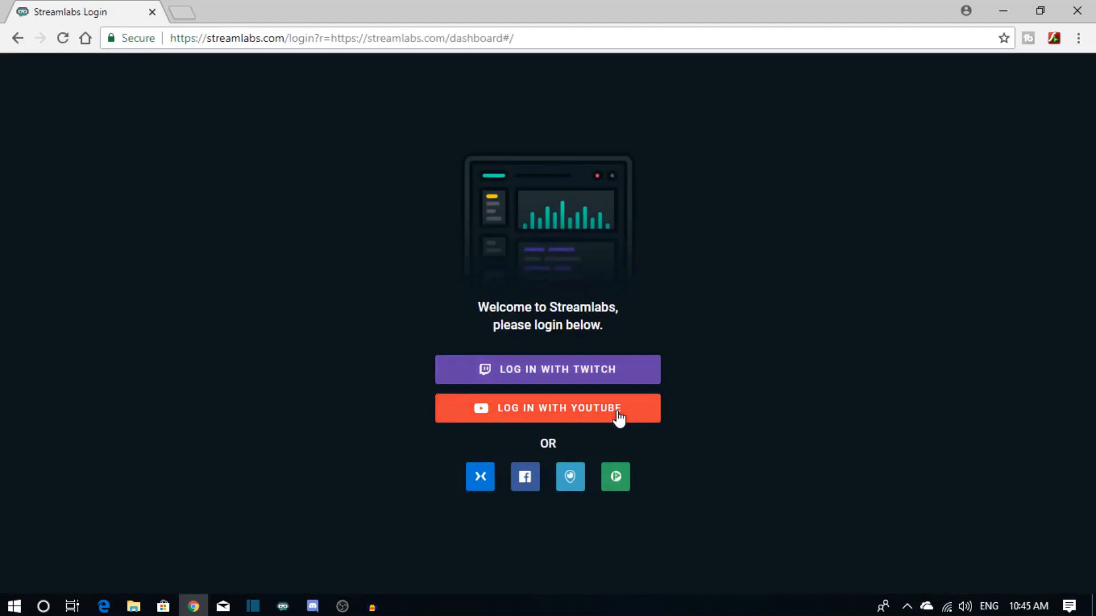
click(547, 408)
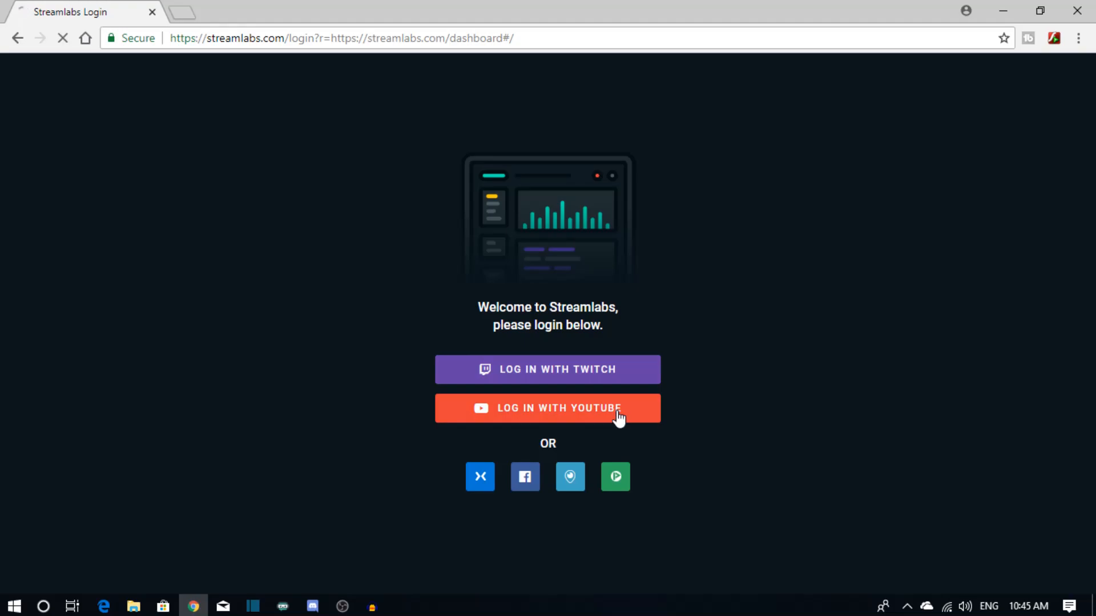
click(547, 409)
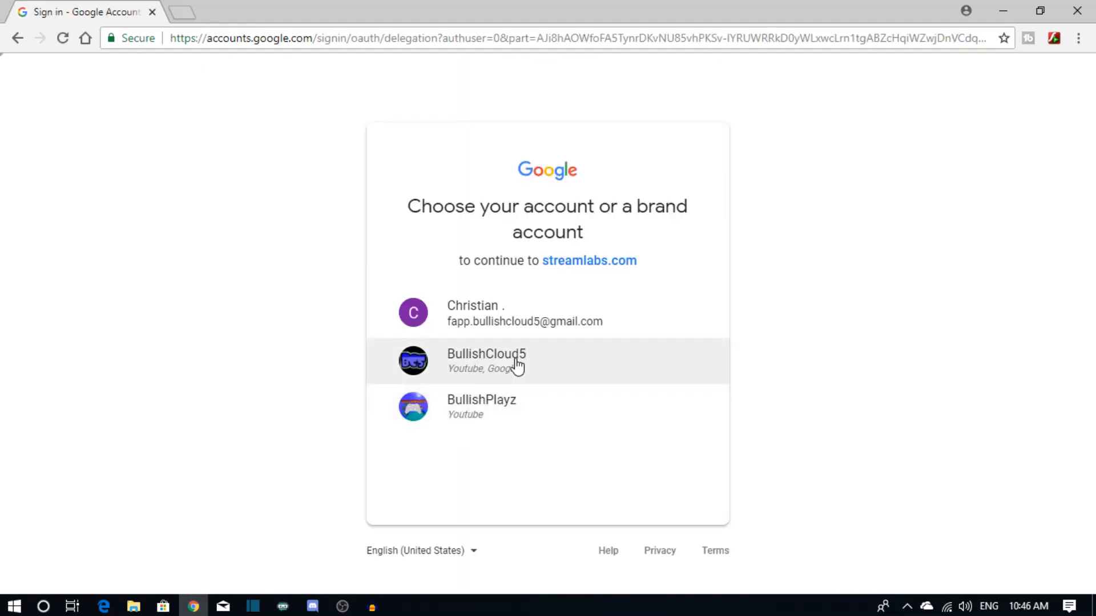
Choose the channel account and allow Streamlabs access to the YouTube account.
click(486, 362)
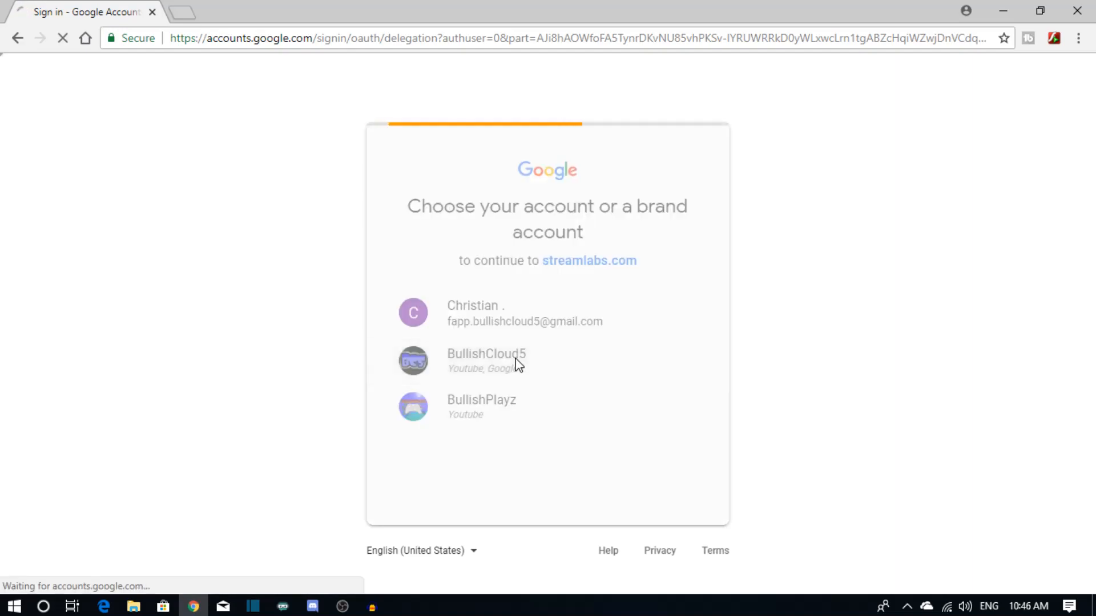
click(486, 361)
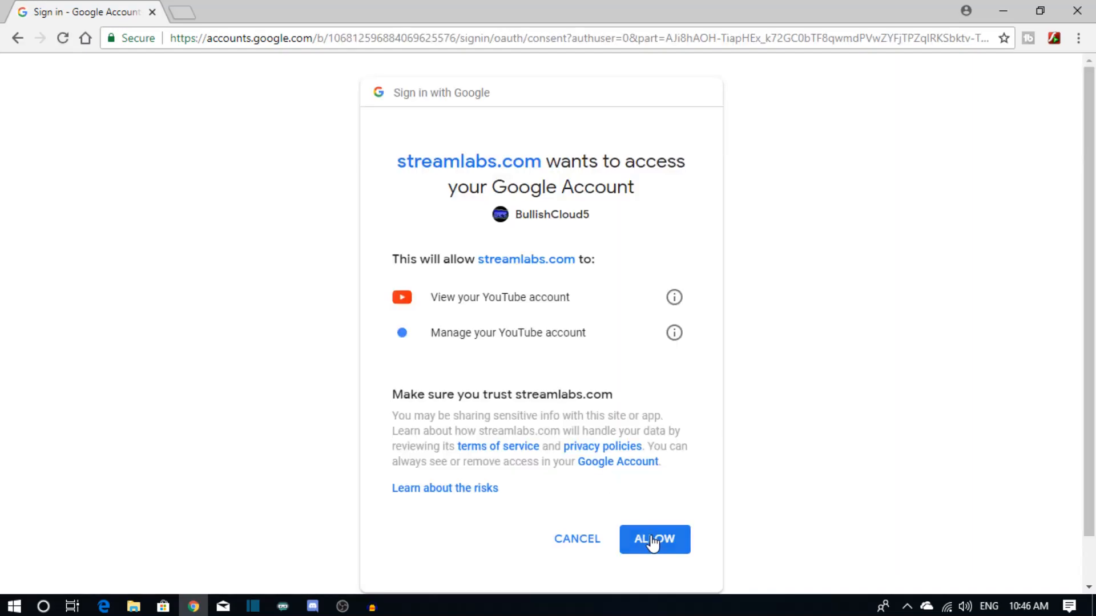
click(653, 539)
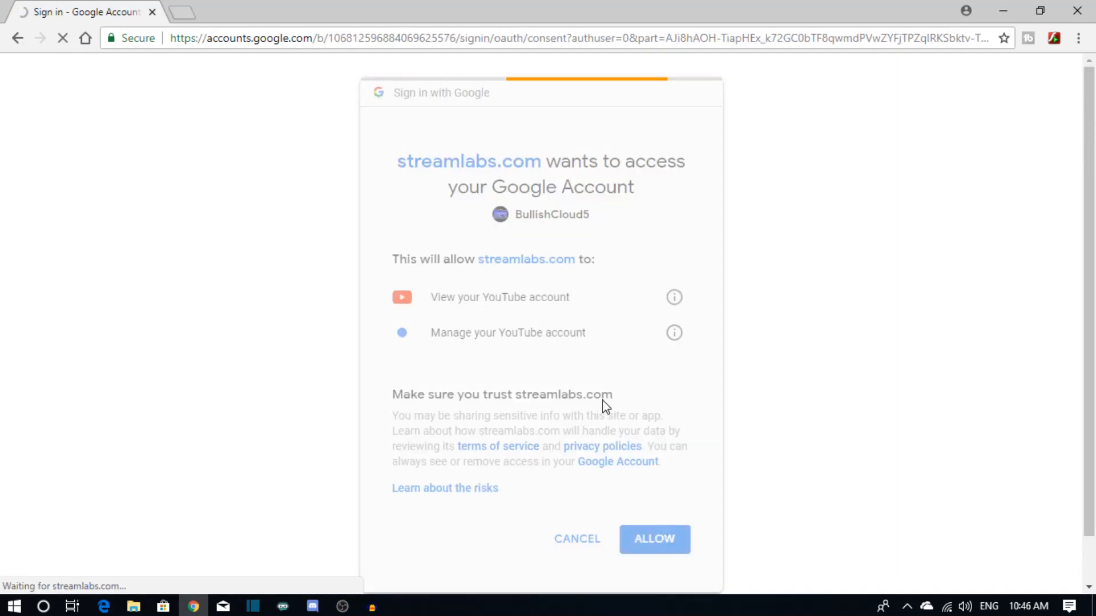
click(653, 539)
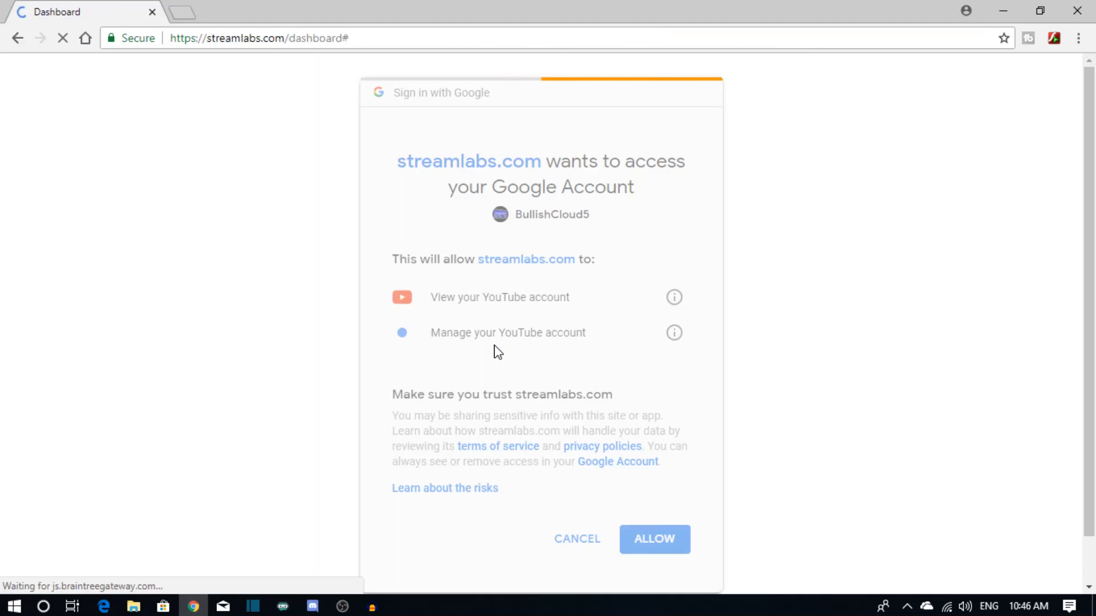
click(653, 539)
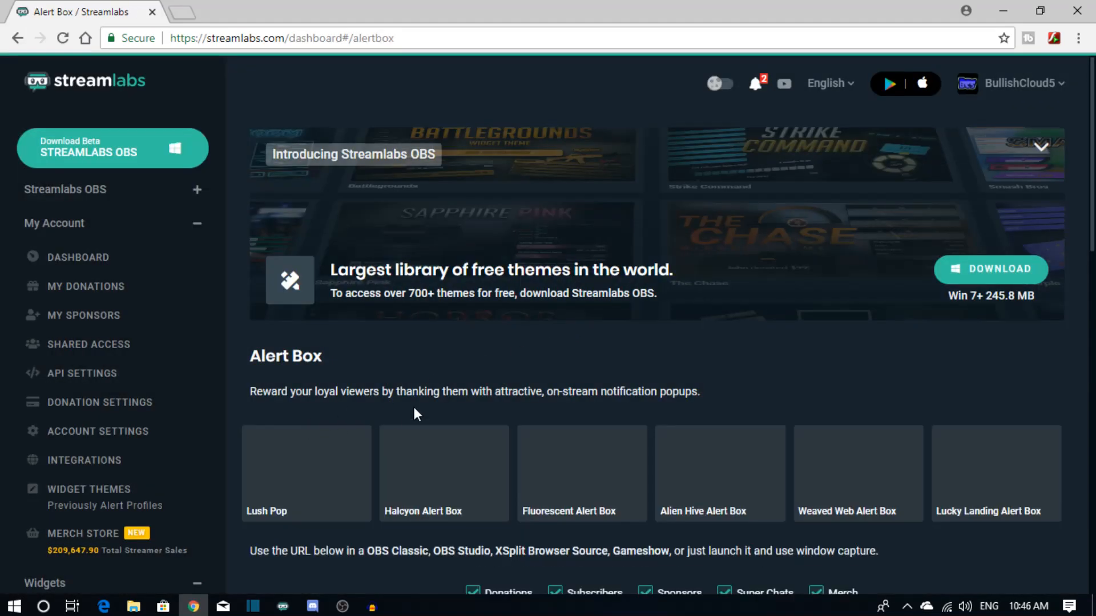
Copy the Alert Box widget URL from its Streamlabs page.
scroll(down, 3)
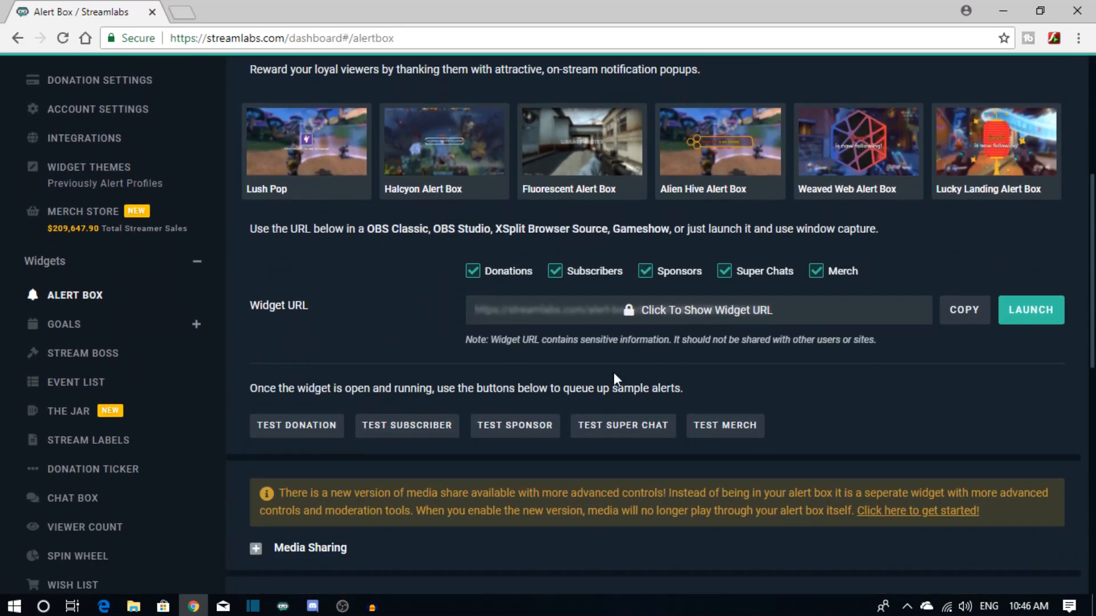
click(963, 309)
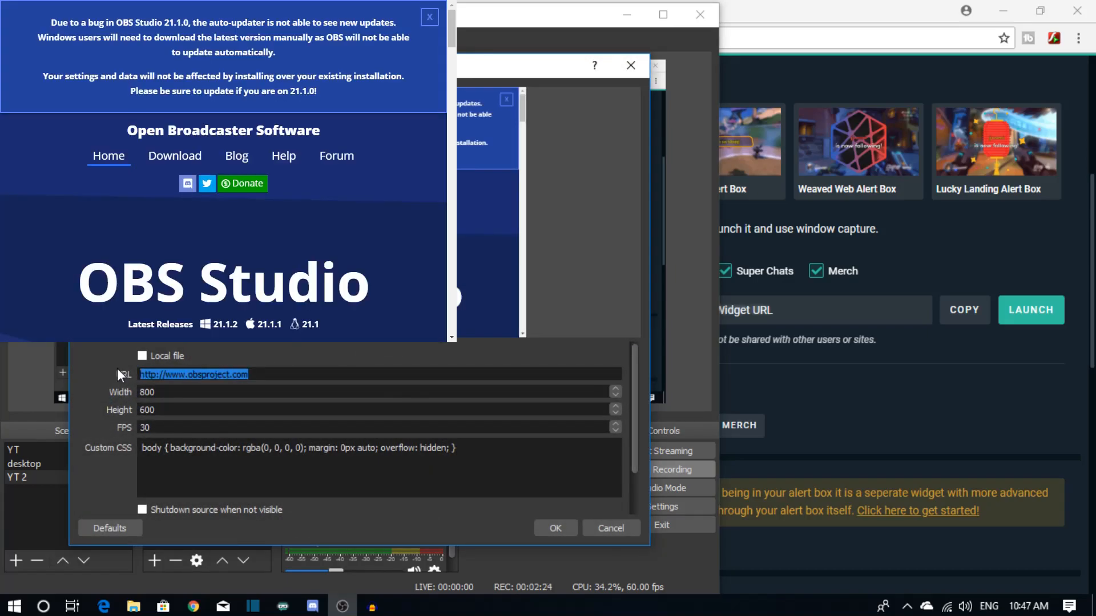
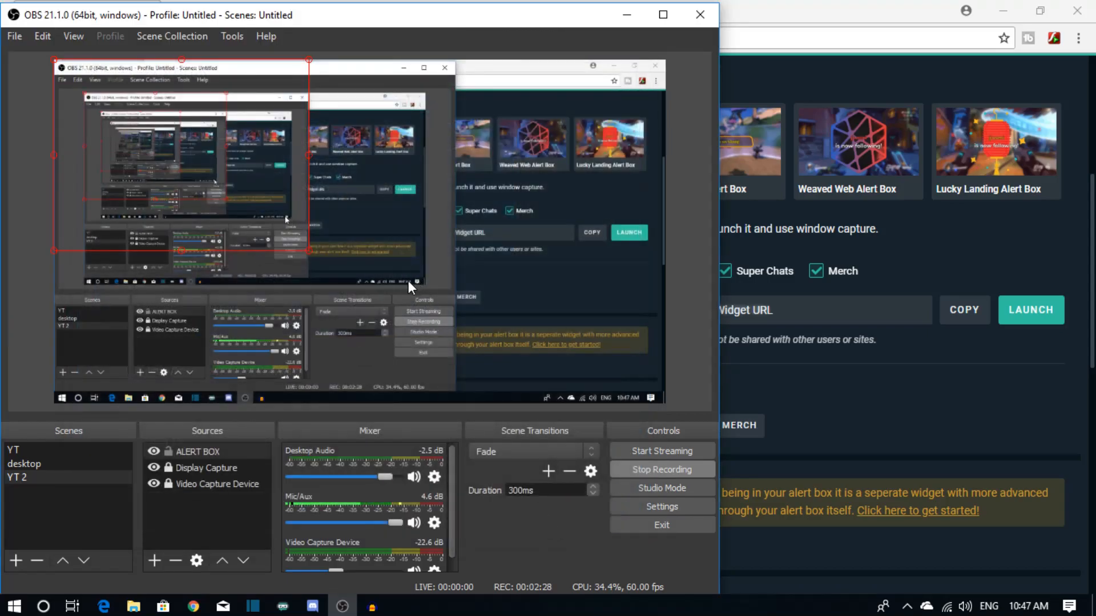
click(205, 468)
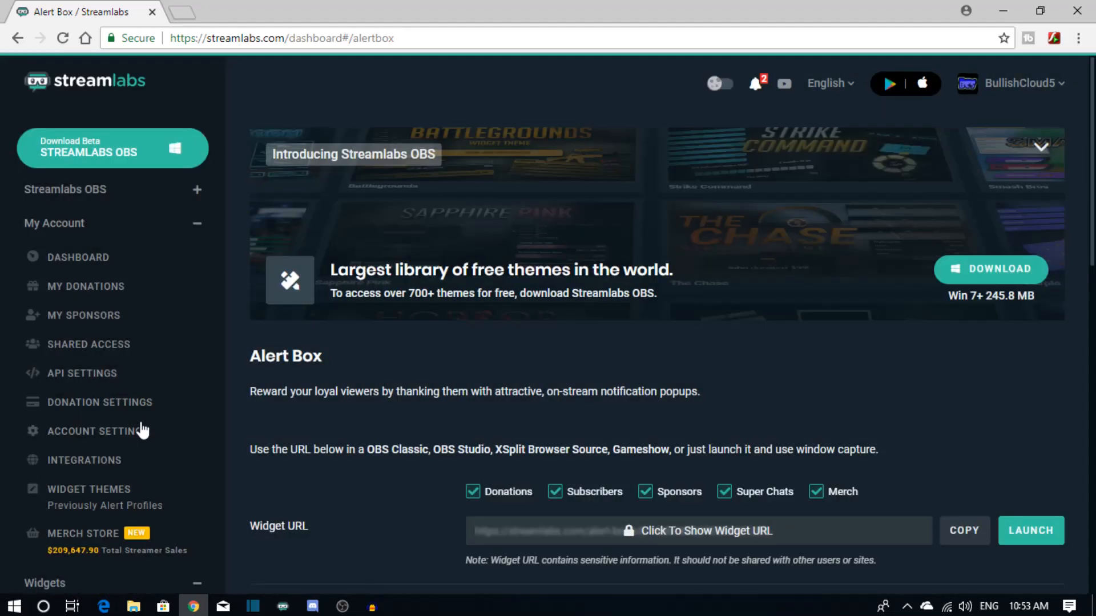
Copy the Event List widget URL from its Streamlabs page and switch over to OBS Studio.
scroll(down, 3)
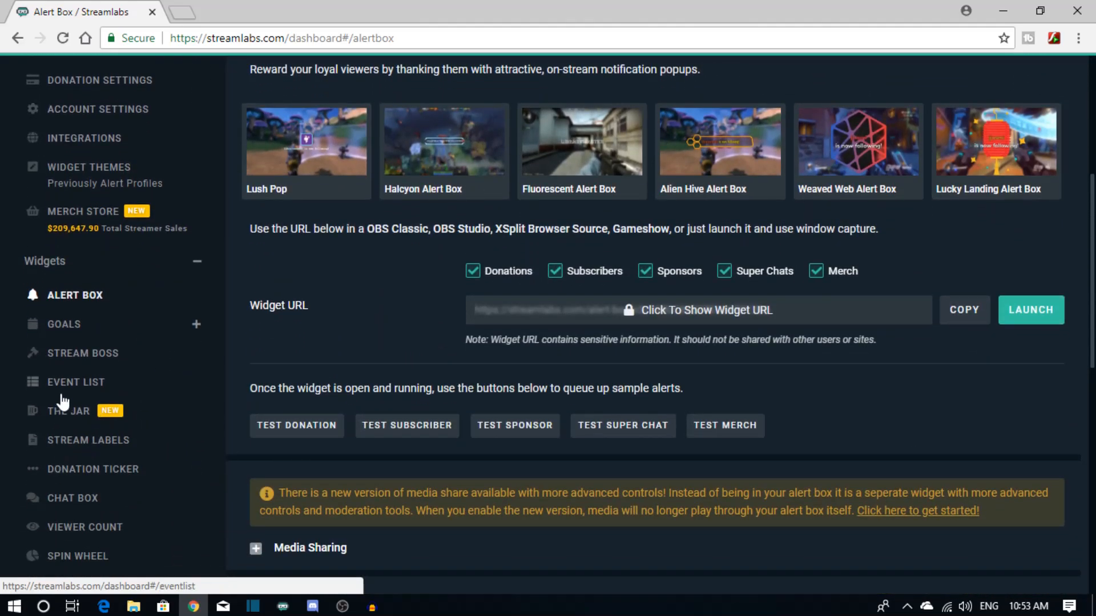
click(75, 381)
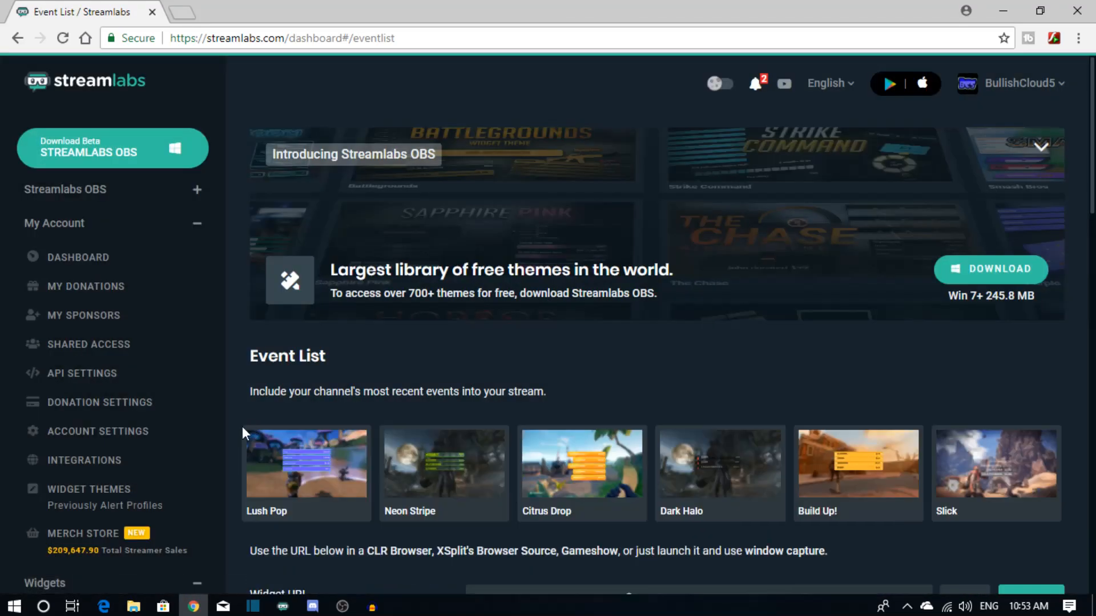
scroll(down, 3)
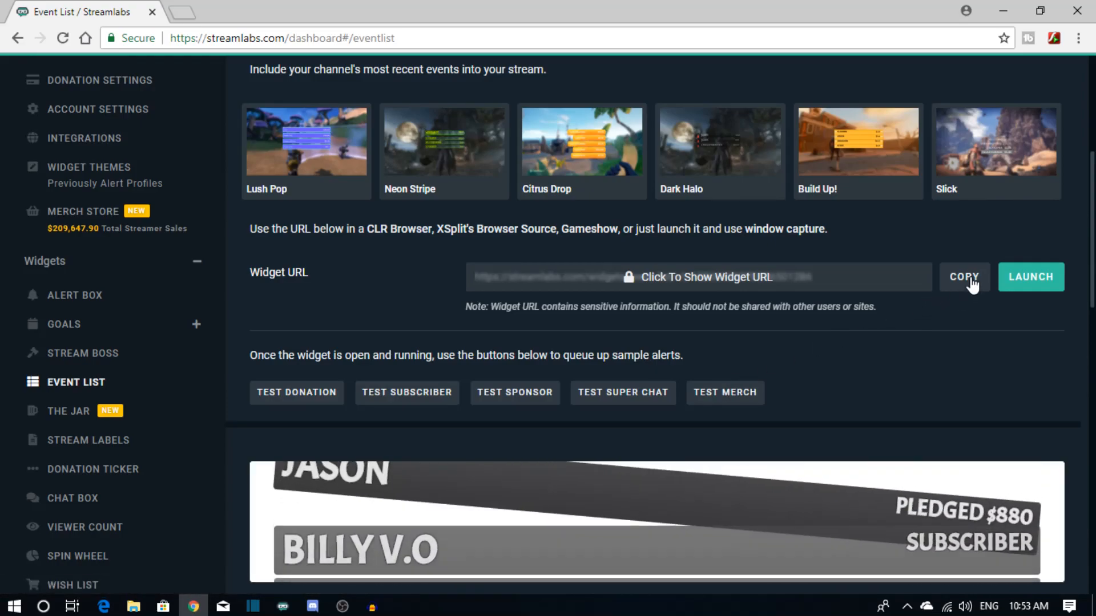
click(963, 276)
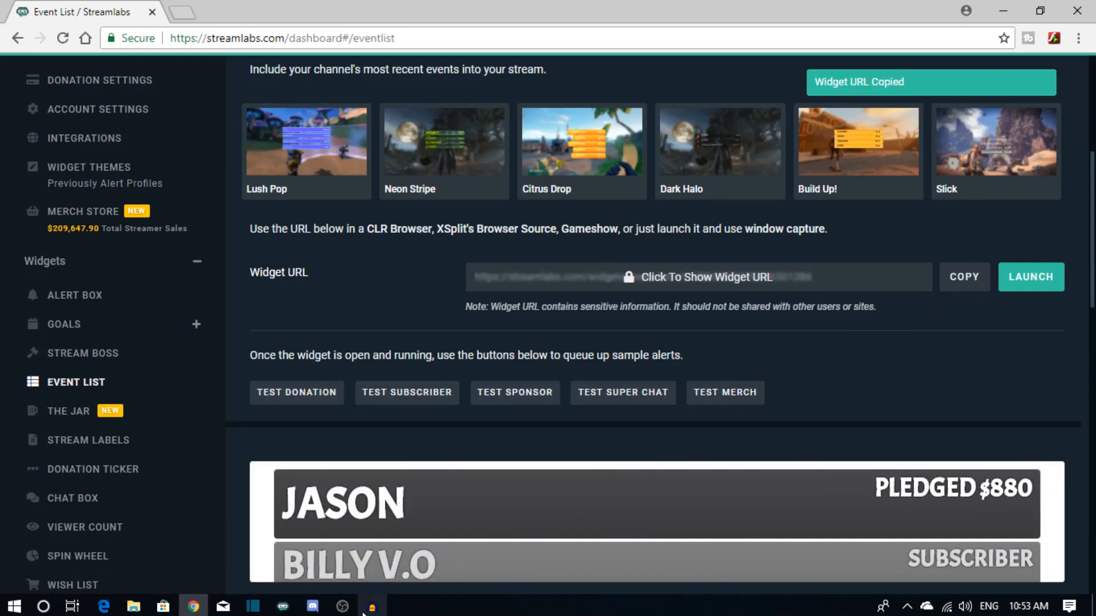
click(371, 606)
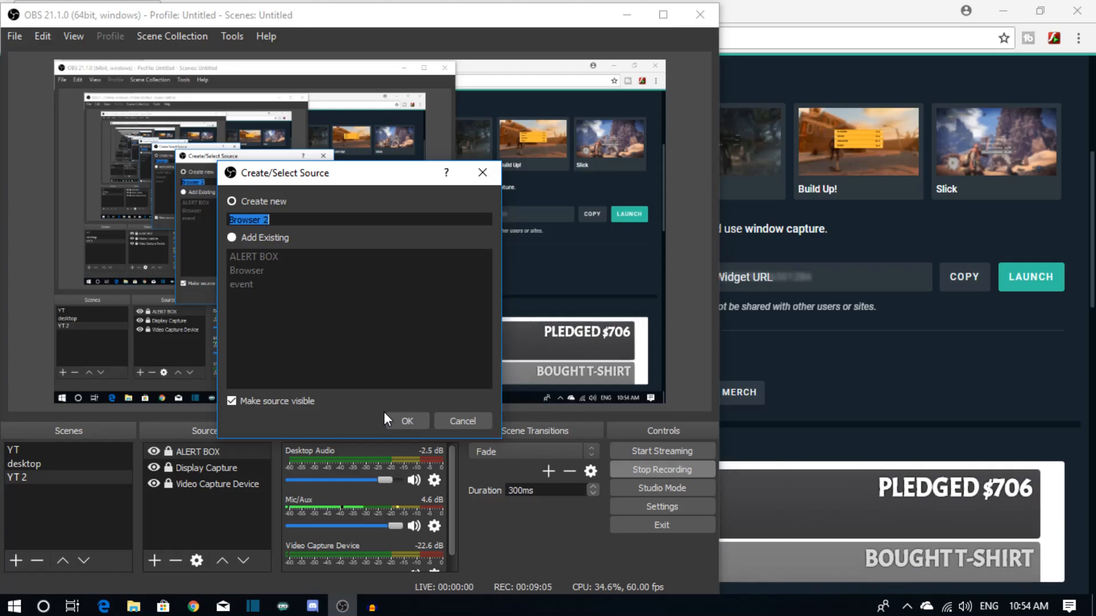
Create a browser source named EVENT using the copied event list widget URL.
text(EVENT)
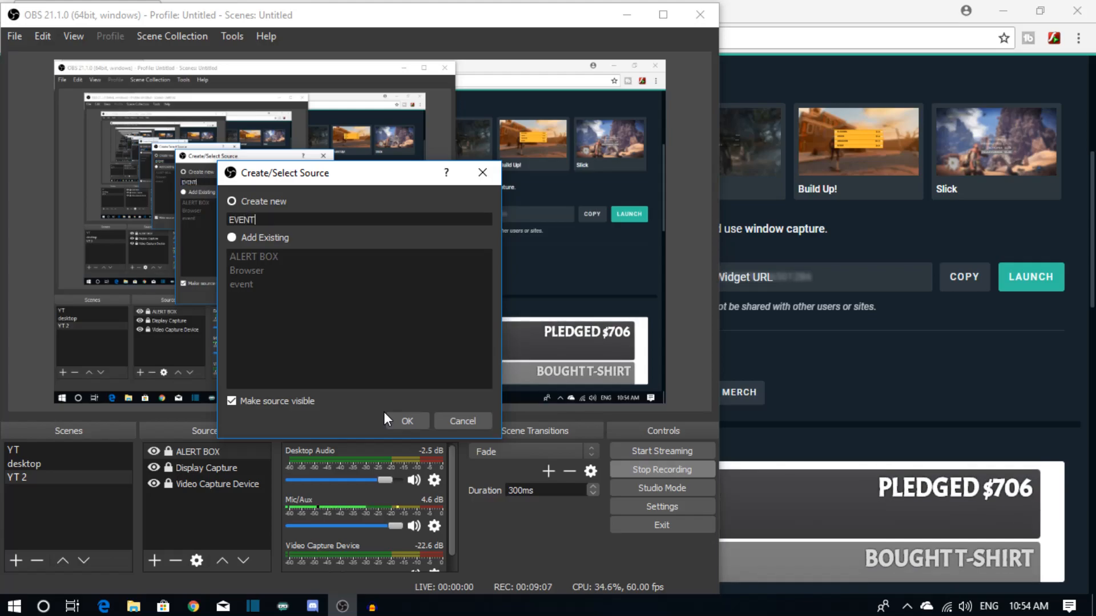
click(406, 421)
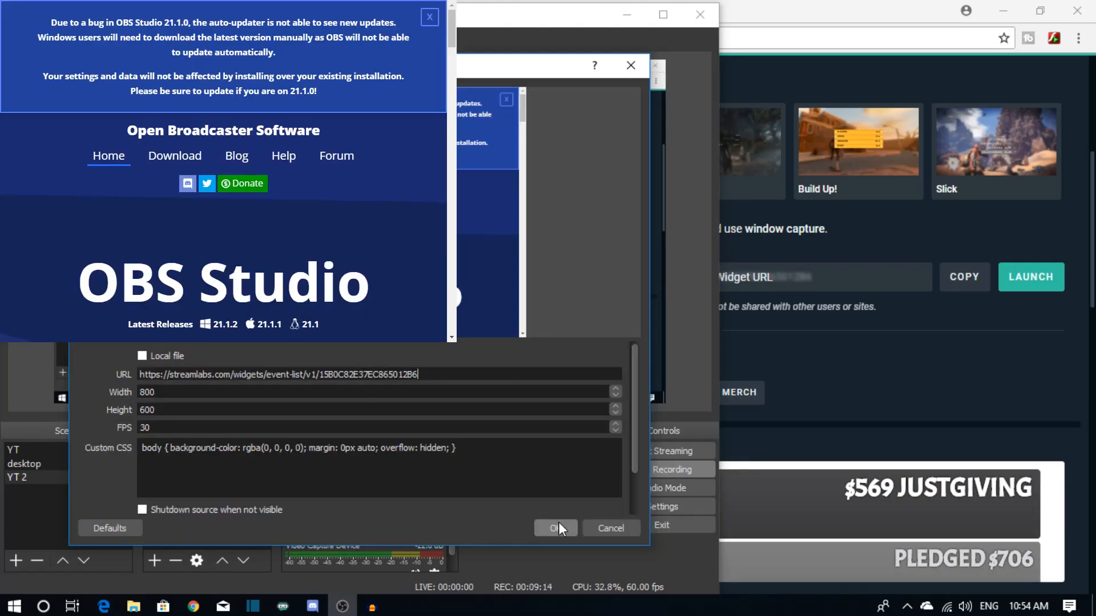
click(552, 527)
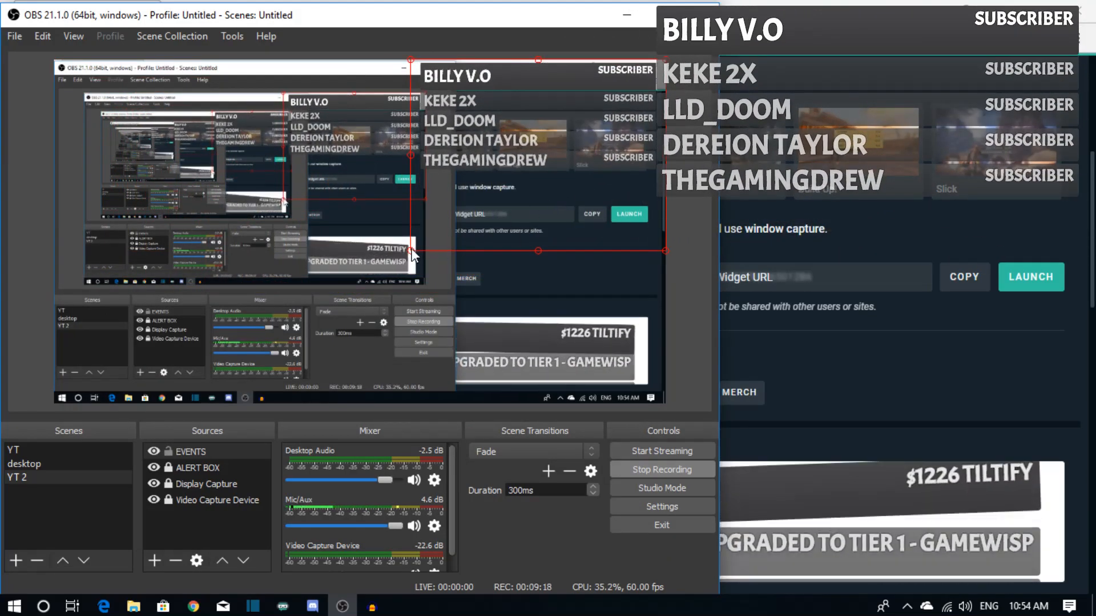
Move the EVENTS overlay to the top-right corner of the preview canvas.
click(207, 484)
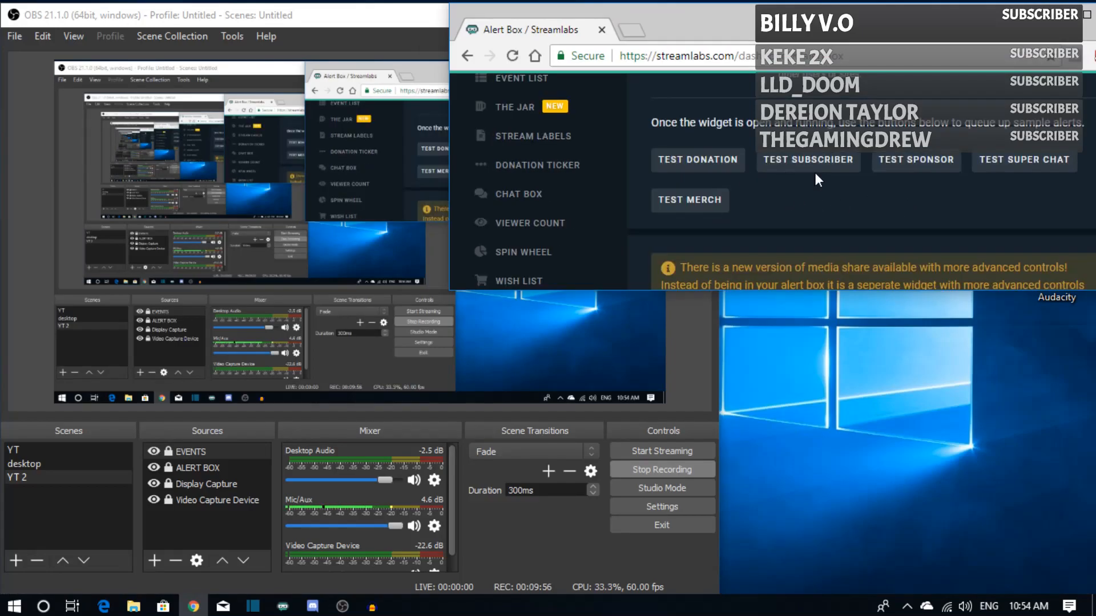
Send two test subscriber alerts so they appear in the alert box and event list overlays.
click(808, 160)
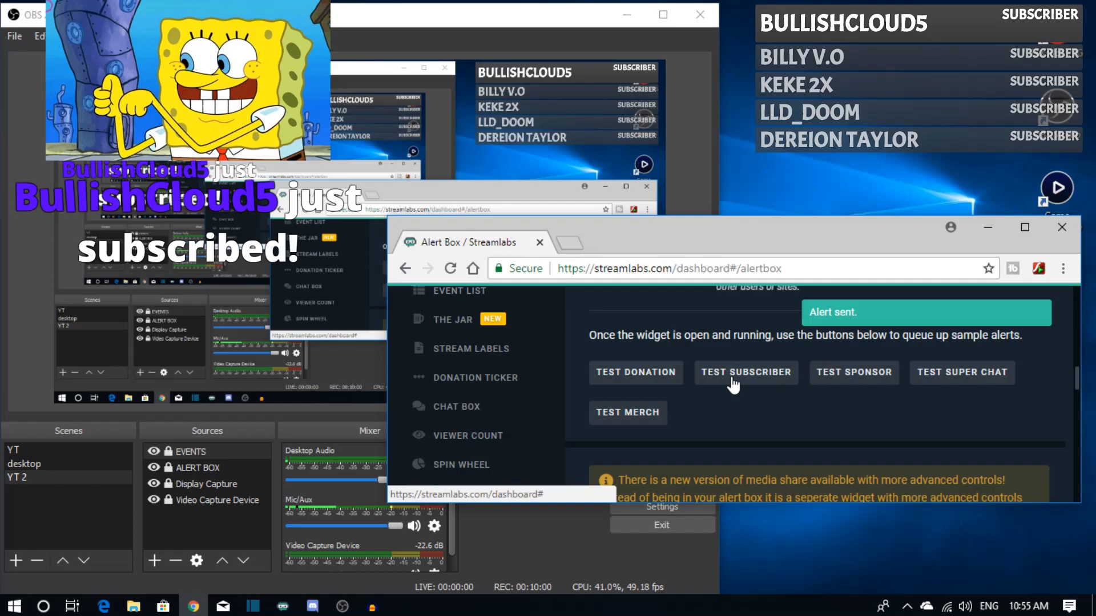
click(746, 372)
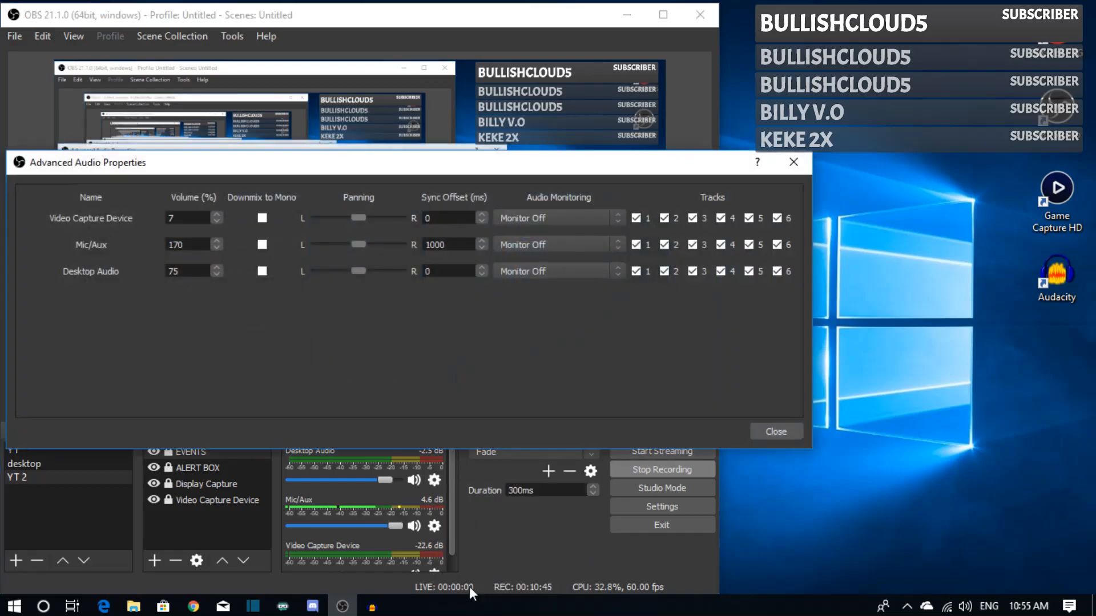
mouse_move(186, 267)
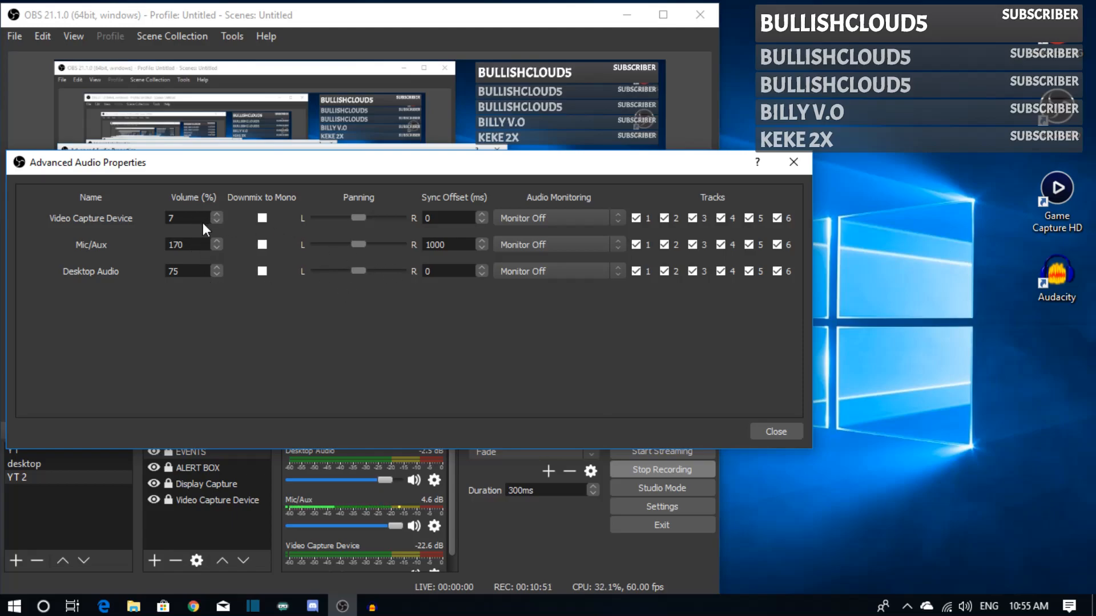
mouse_move(240, 267)
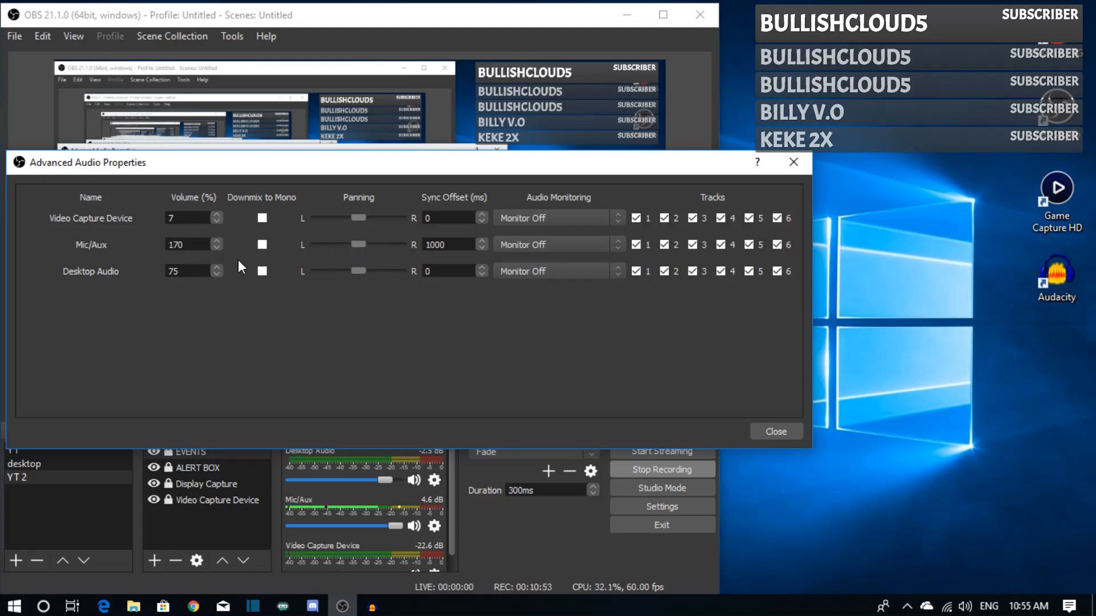